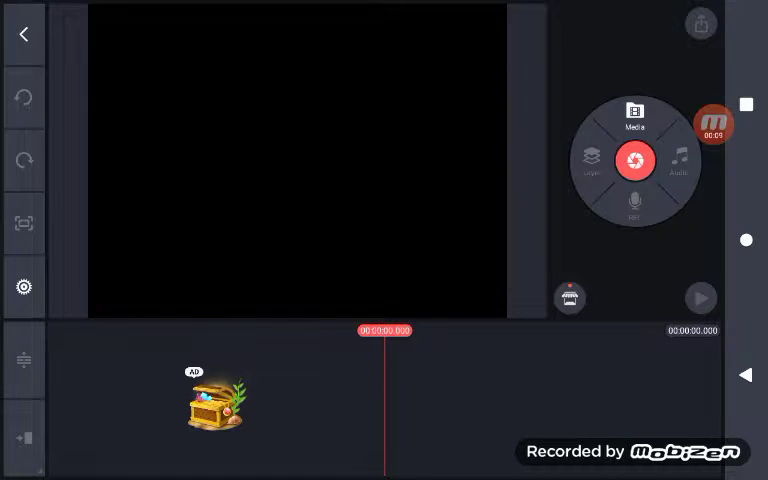
# Add the Klasky Csupo robot logo clip from the media library to the timeline.
pyautogui.click(634, 116)
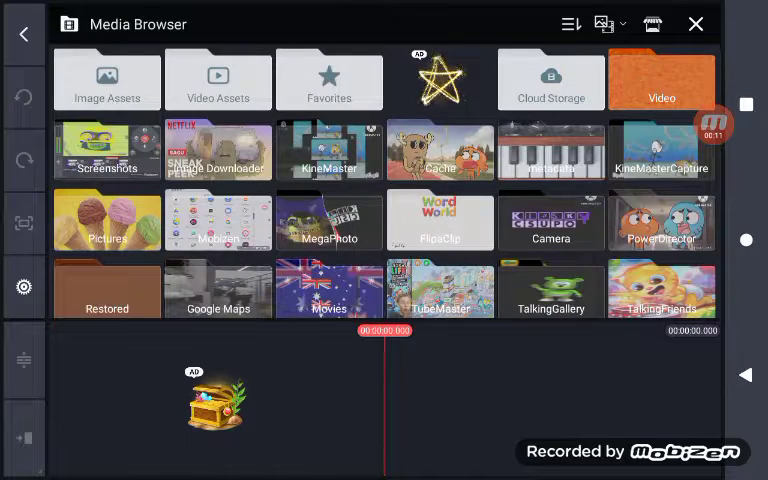
pyautogui.click(660, 80)
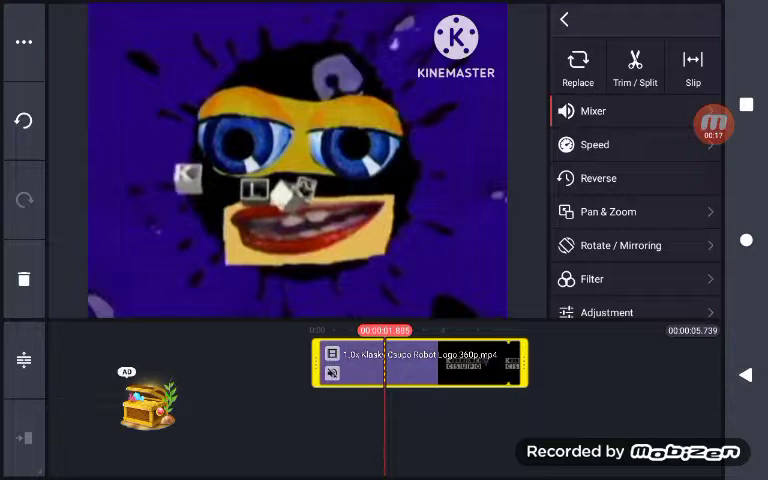
# Tint the clip with a Basic red filter and a hue shift for a red-and-green look.
pyautogui.click(606, 312)
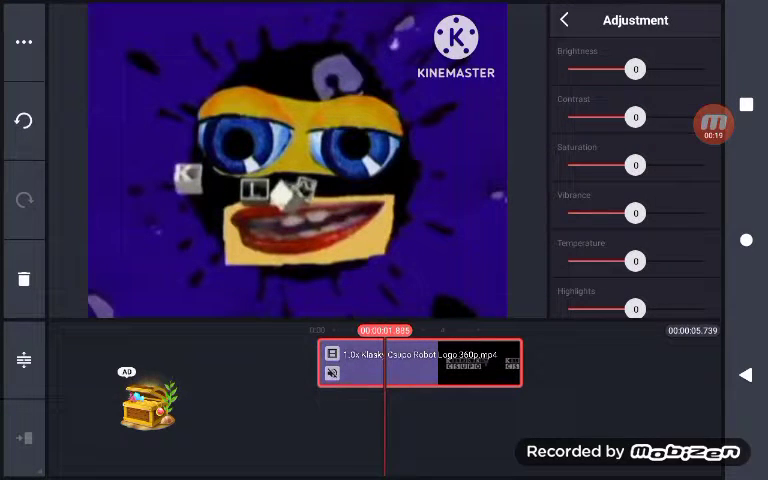
pyautogui.moveTo(636, 260); pyautogui.dragTo(704, 260)
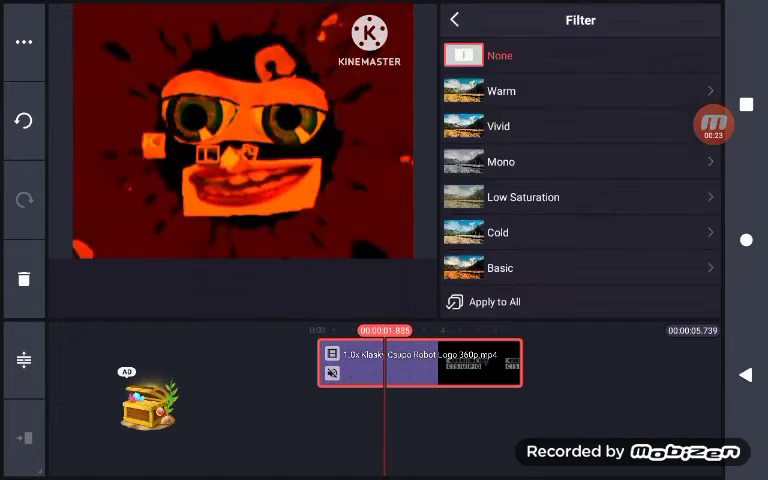
pyautogui.click(500, 268)
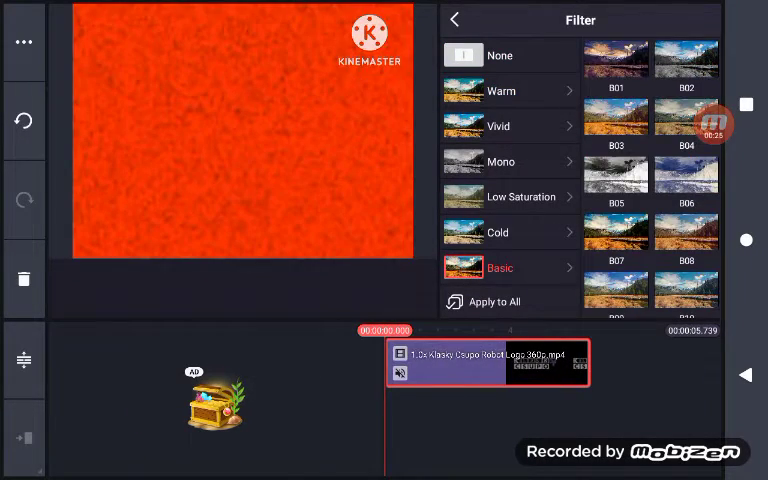
pyautogui.scroll(-3)
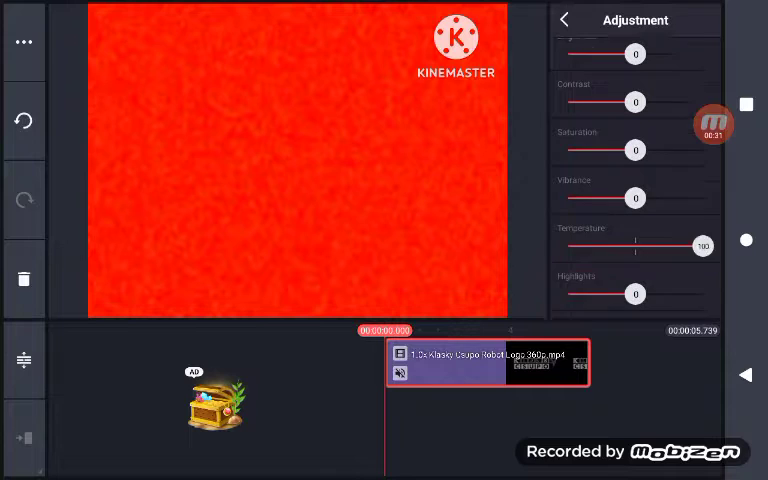
pyautogui.scroll(-3)
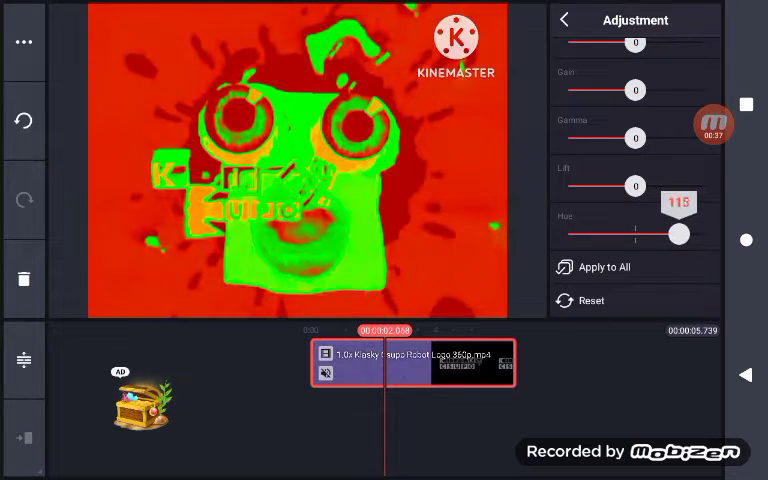
pyautogui.moveTo(668, 232); pyautogui.dragTo(680, 232)
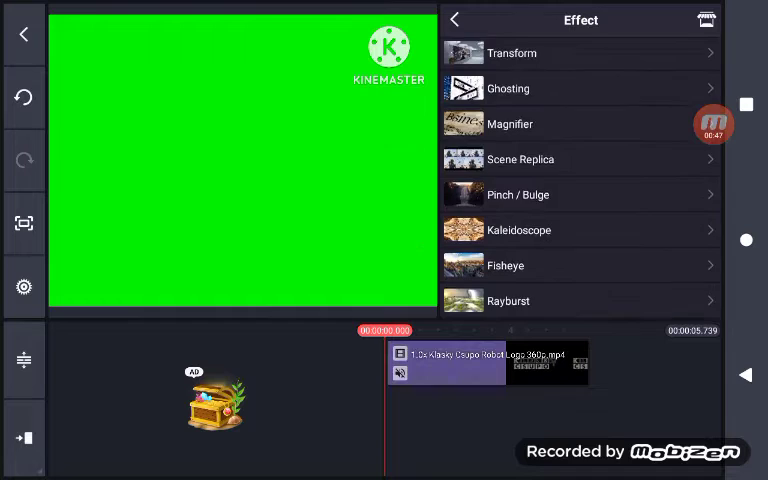
# Add a second Klasky Csupo clip as an extra track beneath the main logo clip.
pyautogui.click(452, 20)
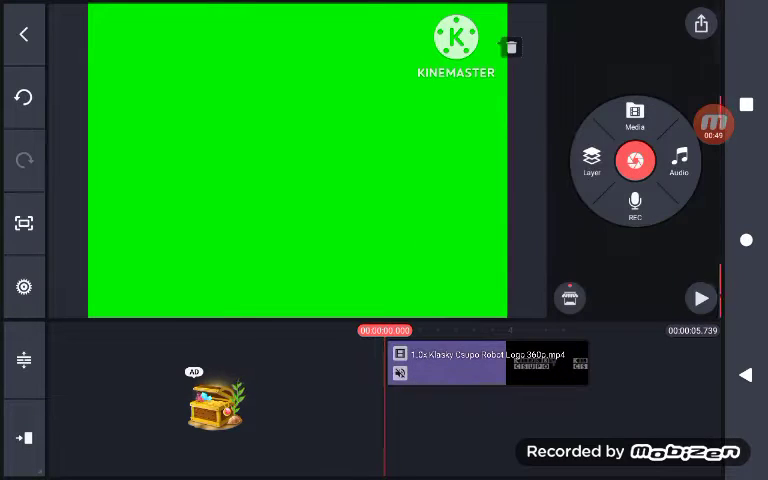
pyautogui.click(636, 118)
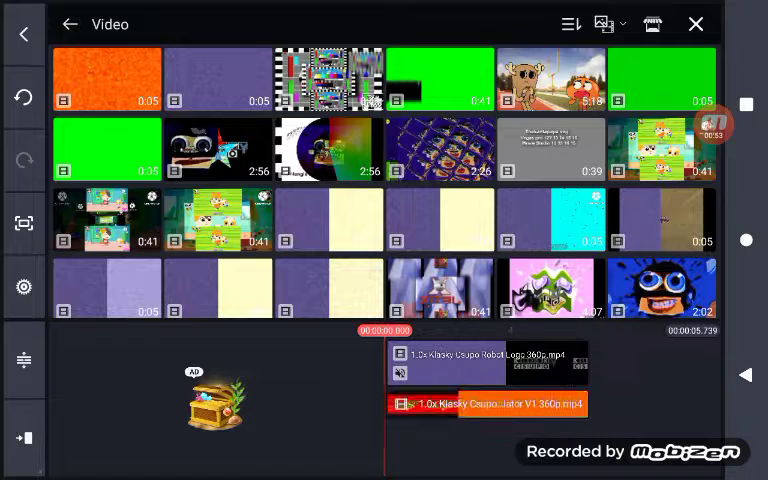
pyautogui.click(490, 404)
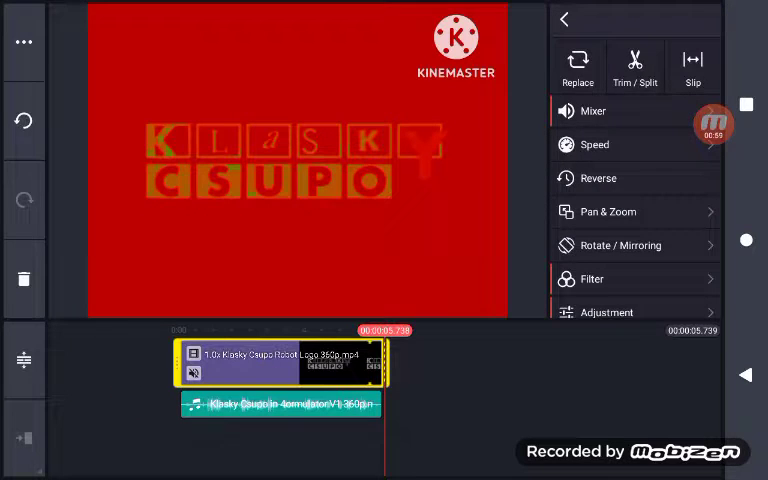
# Close the new track's options and bring up the layer effects list.
pyautogui.click(280, 404)
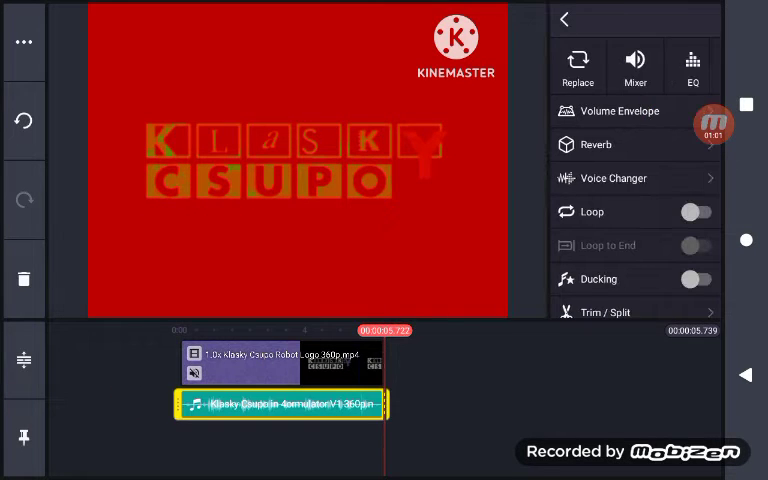
pyautogui.click(24, 34)
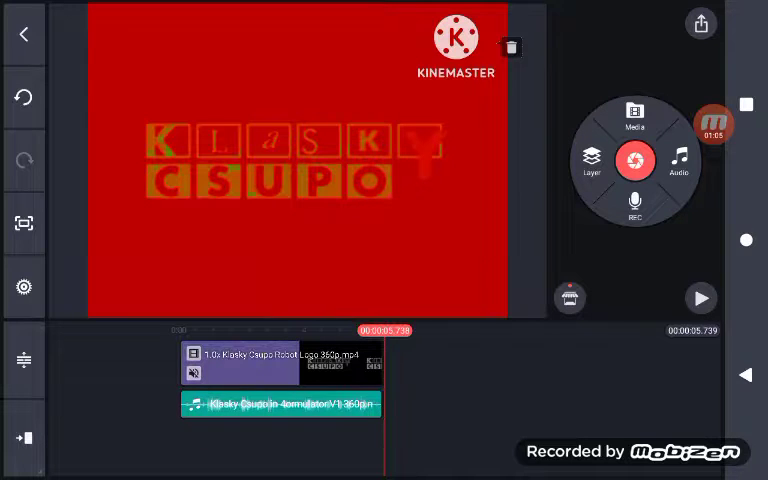
pyautogui.click(280, 404)
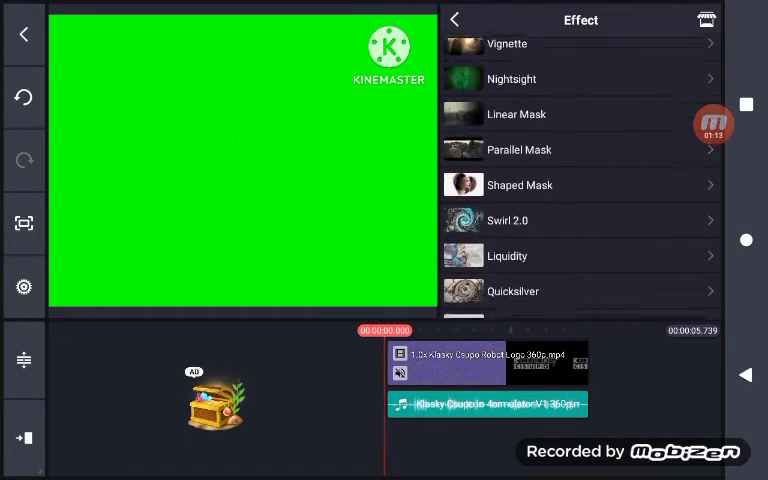
# Add a Wave Warp 2.0 effect layer over the logo and preview the warp.
pyautogui.scroll(3)
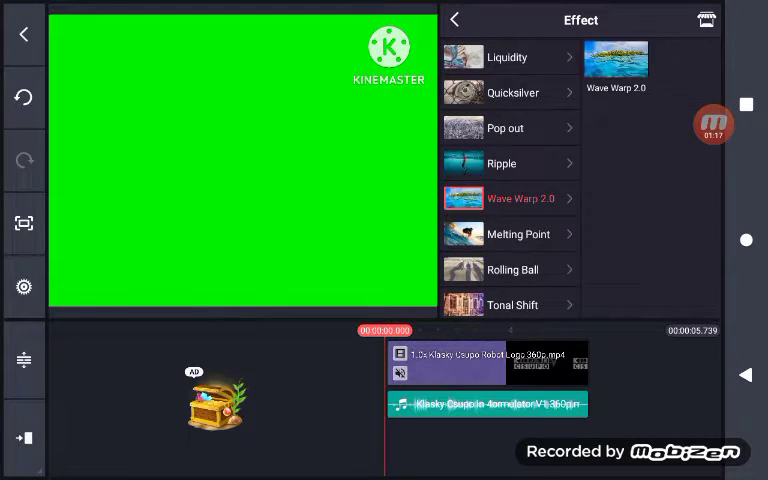
pyautogui.click(616, 58)
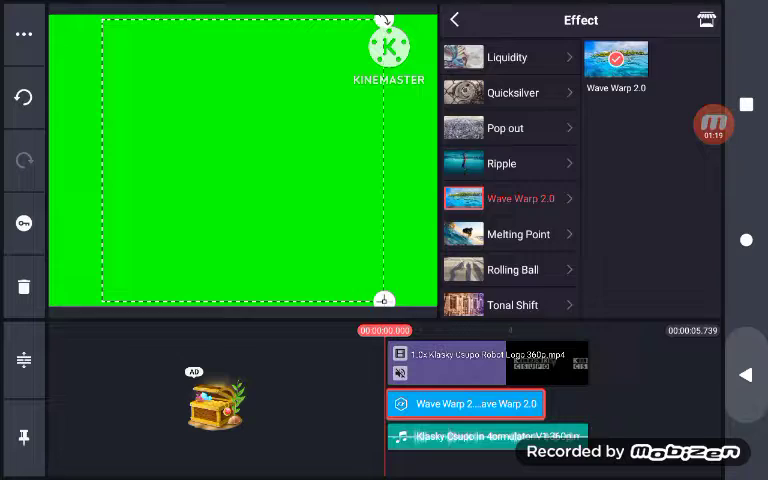
pyautogui.click(452, 20)
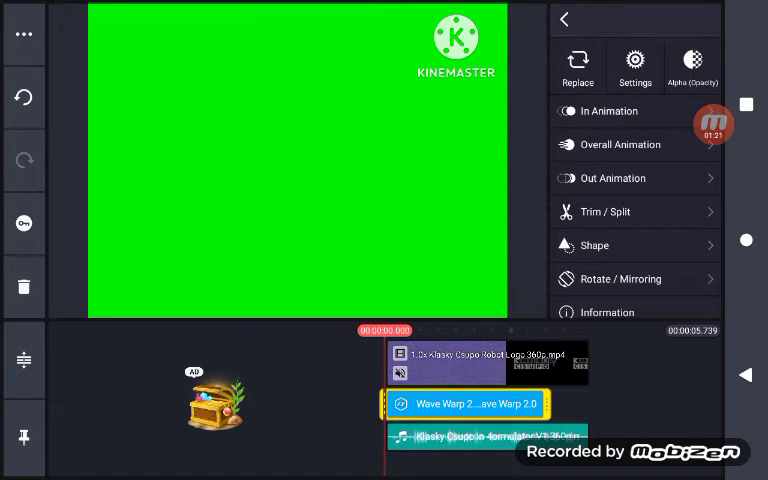
pyautogui.click(636, 66)
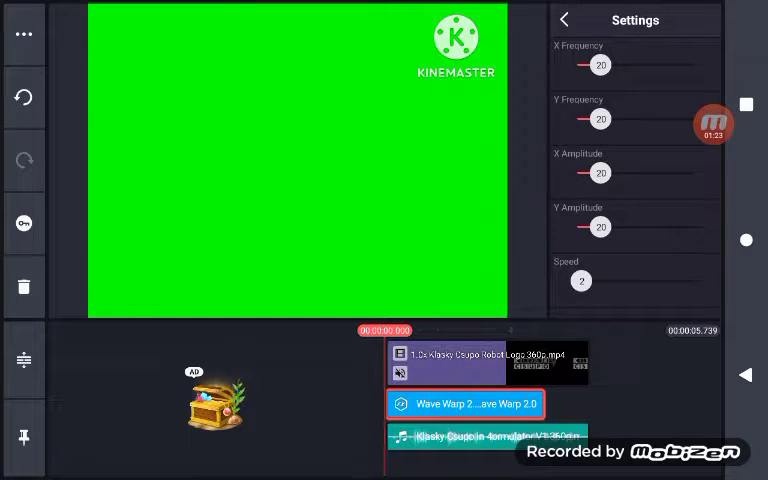
pyautogui.moveTo(604, 172); pyautogui.dragTo(576, 172)
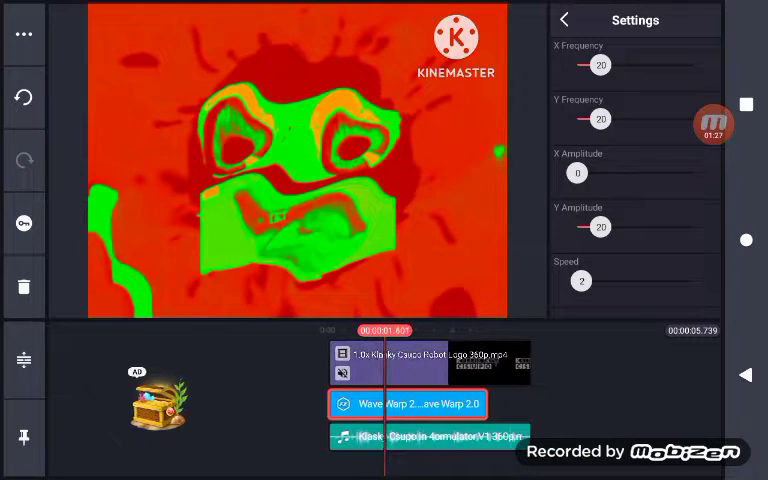
pyautogui.moveTo(560, 172); pyautogui.dragTo(620, 172)
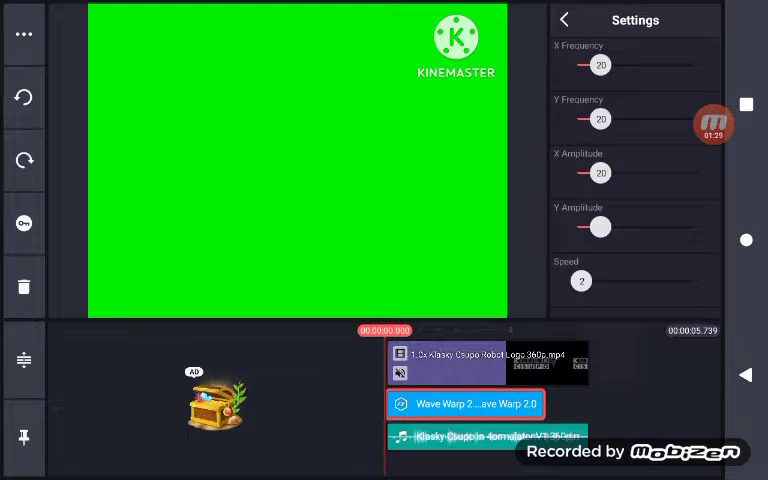
# Lower the wave warp speed to 25 and return to the main editing screen.
pyautogui.moveTo(582, 280); pyautogui.dragTo(650, 280)
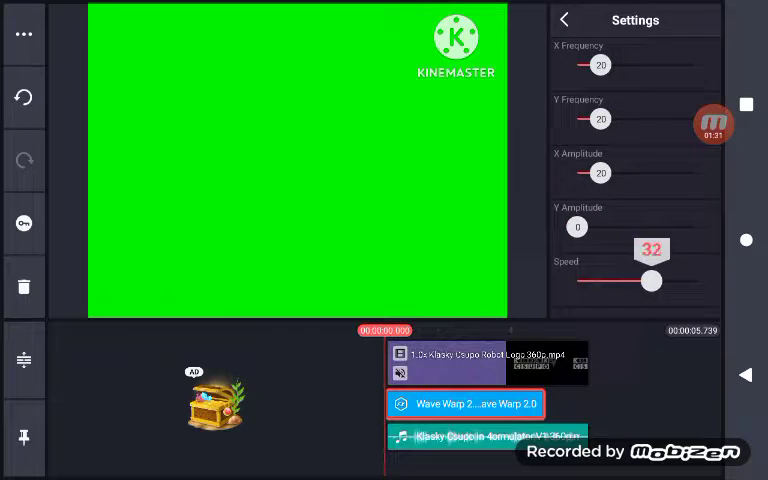
pyautogui.moveTo(652, 280); pyautogui.dragTo(634, 280)
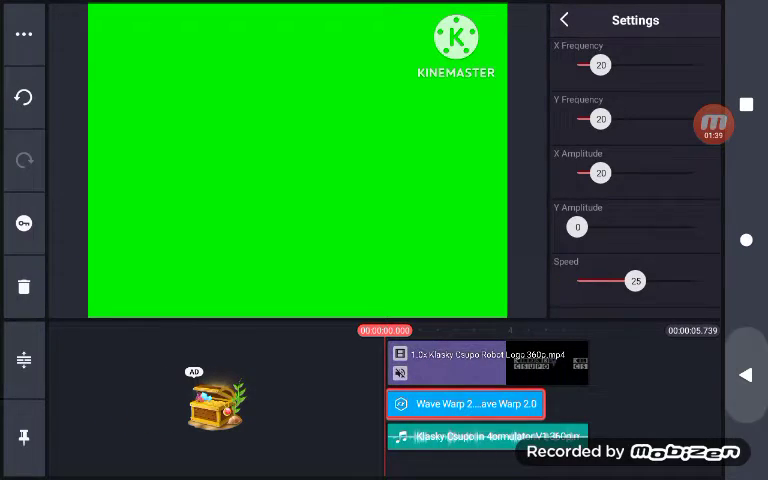
pyautogui.click(564, 20)
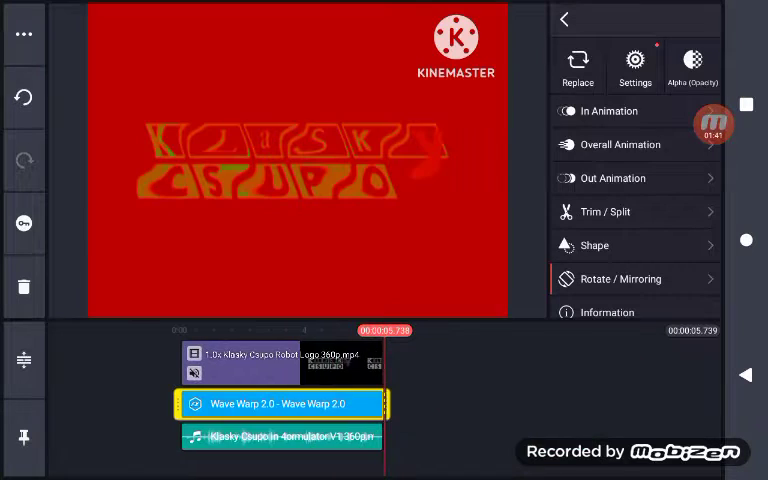
pyautogui.click(280, 360)
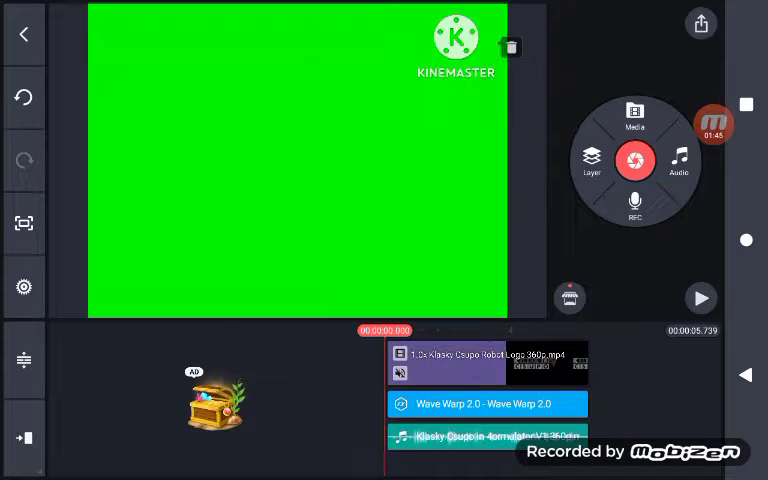
# Play back the warped red-and-green logo, then go to the export screen.
pyautogui.click(700, 298)
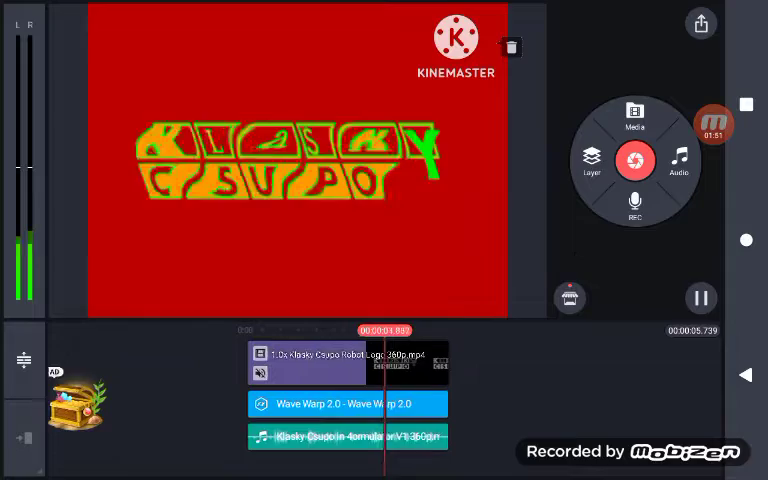
pyautogui.click(700, 298)
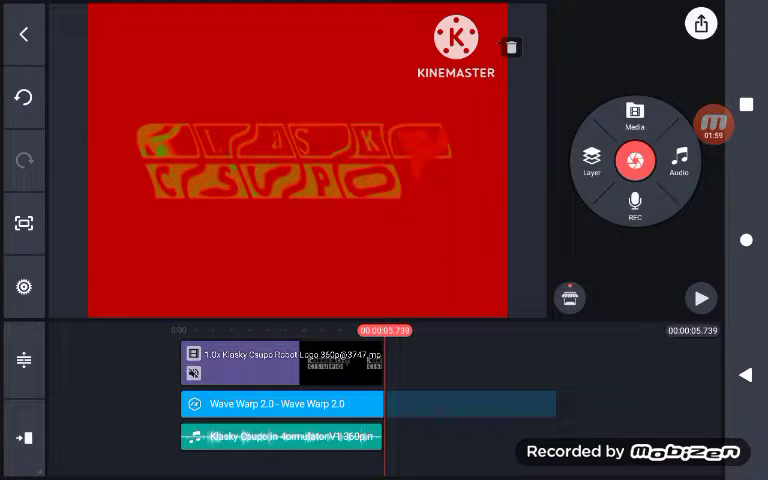
pyautogui.click(700, 24)
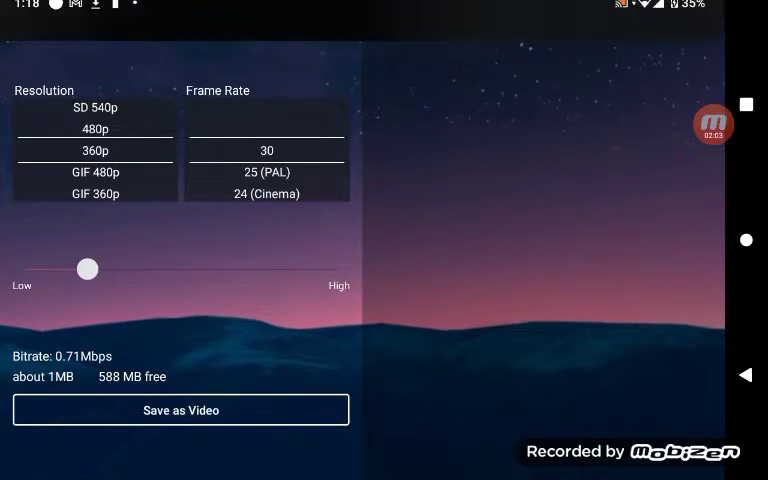
# Export the video at 360p 30 fps and share the finished file to YouTube.
pyautogui.click(180, 410)
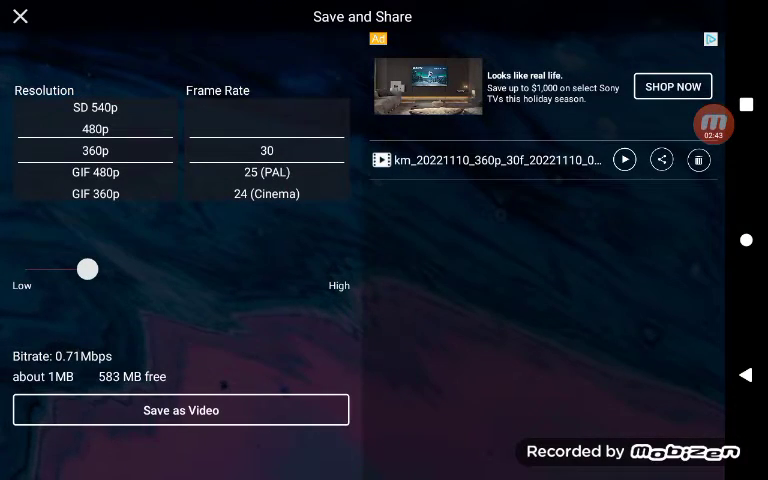
pyautogui.click(180, 410)
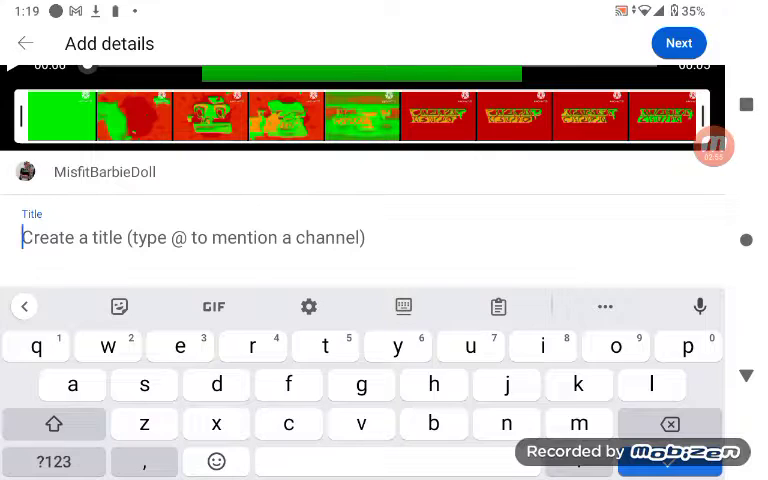
# Title the upload 'Klasky Csupo In 4ormulator V1'.
pyautogui.write('Klasky Csupo In')
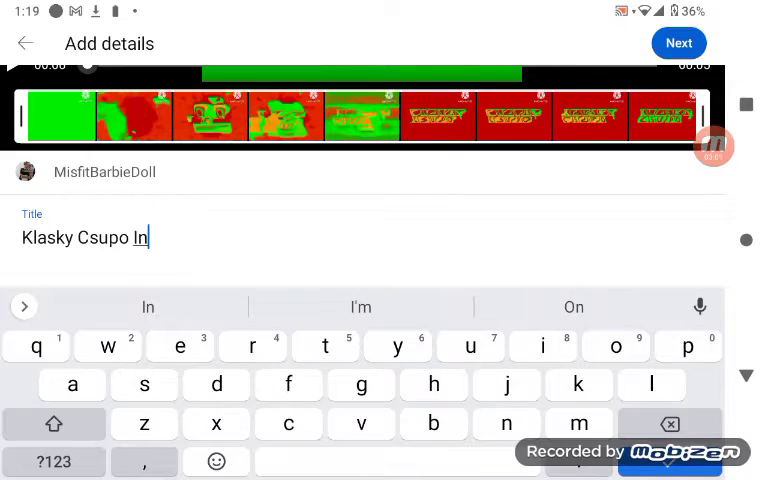
pyautogui.click(54, 462)
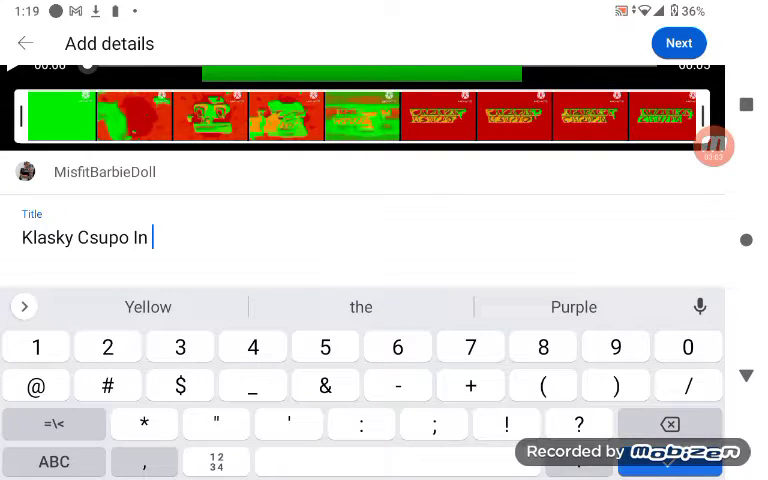
pyautogui.write('4orm')
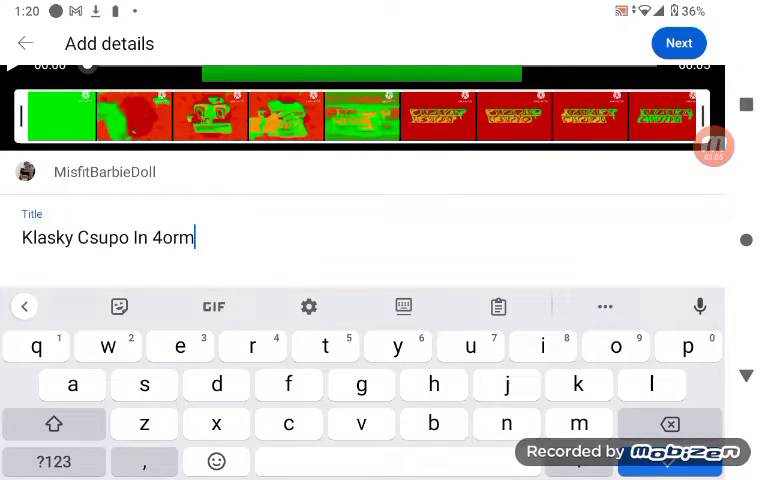
pyautogui.write('ulato')
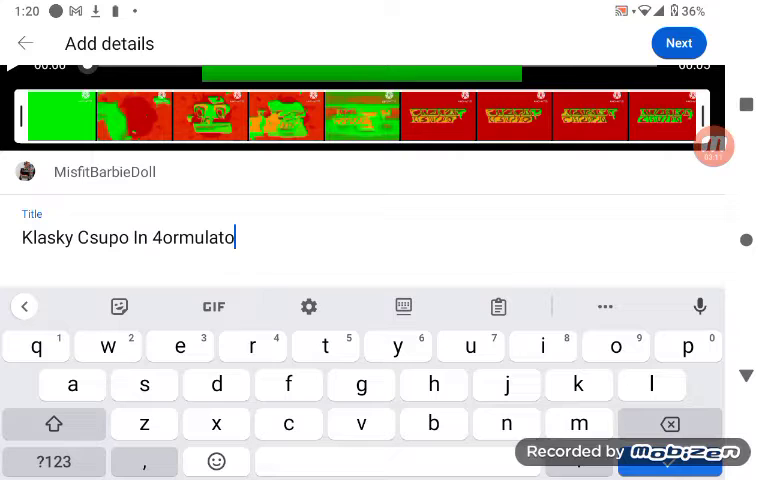
pyautogui.write('r')
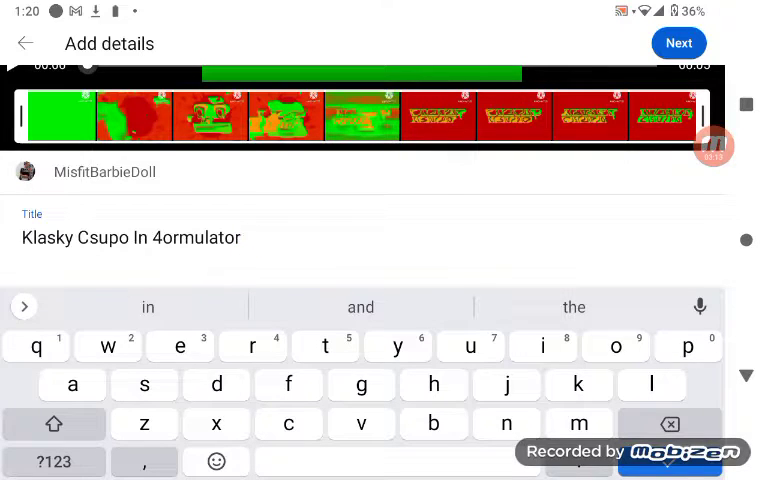
pyautogui.write('V')
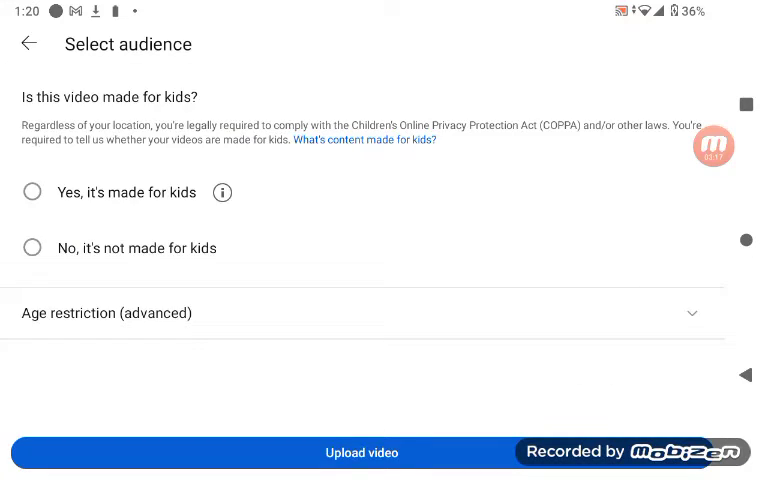
# Mark the video as not made for kids and upload it.
pyautogui.click(32, 246)
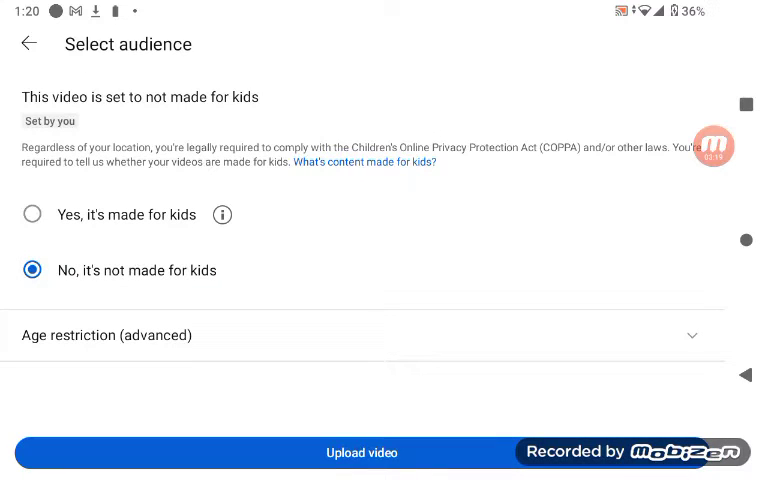
pyautogui.click(360, 452)
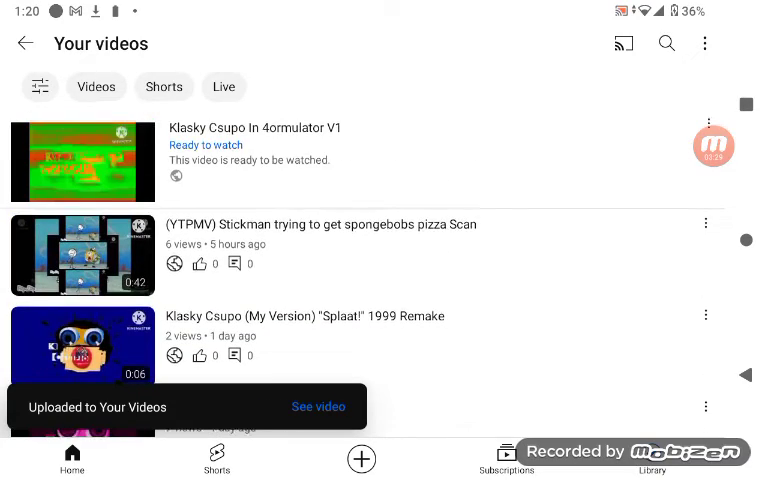
# Watch the uploaded video, then return to the channel's video list and dismiss the mini player.
pyautogui.click(84, 160)
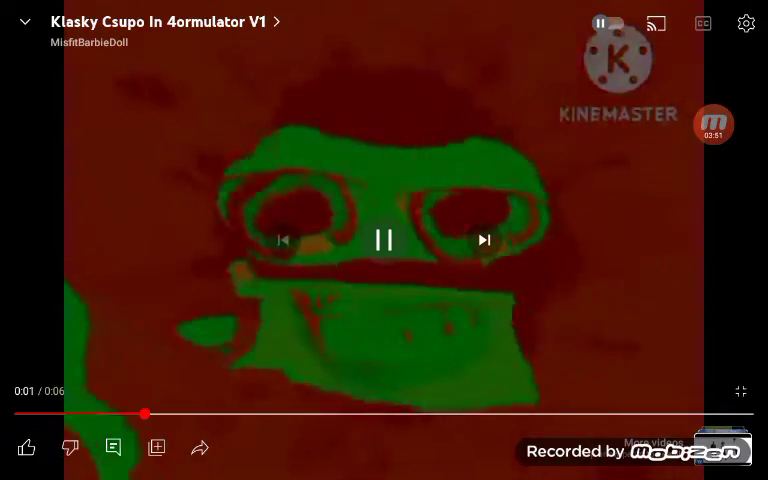
pyautogui.press('Back')
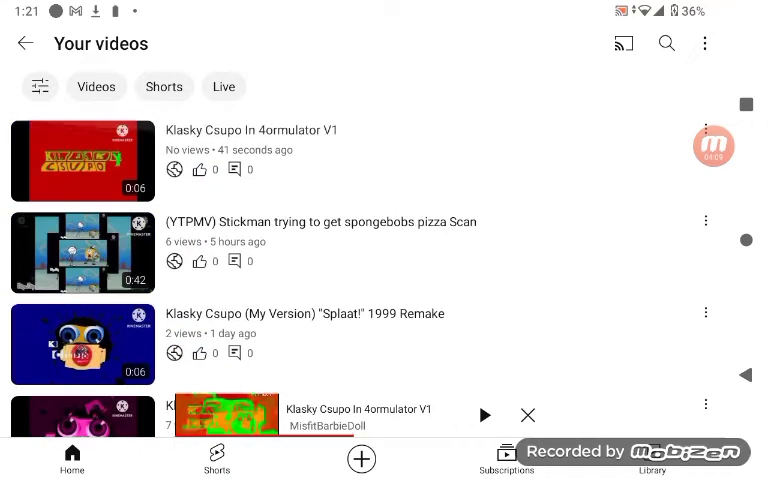
pyautogui.click(528, 414)
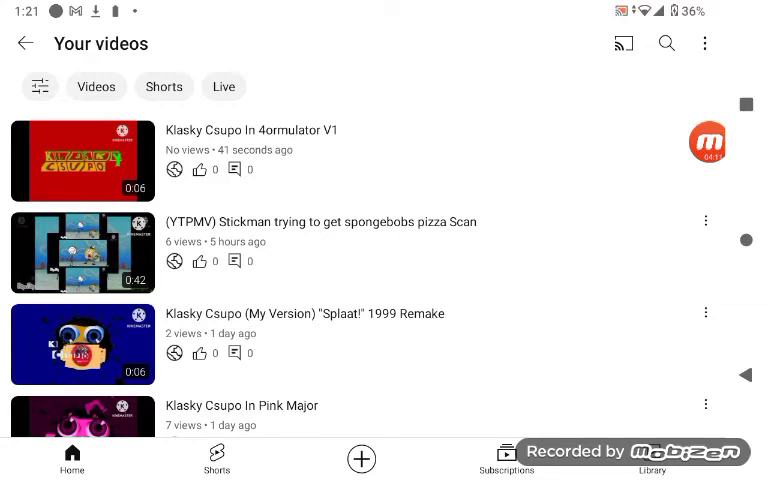
pyautogui.click(706, 140)
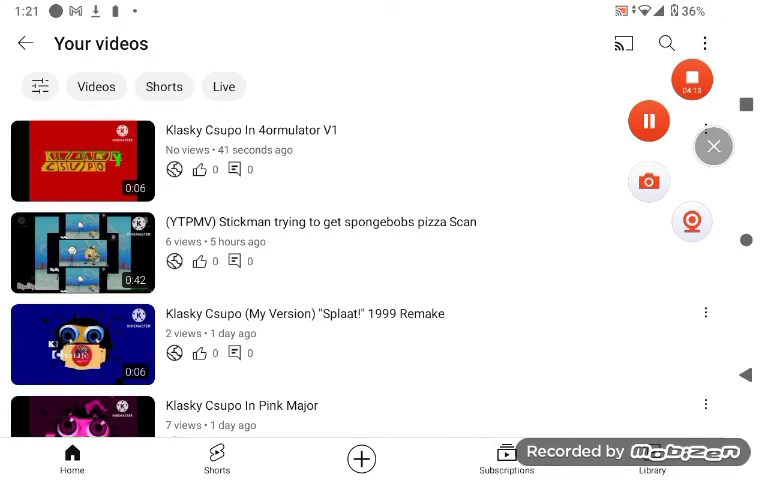